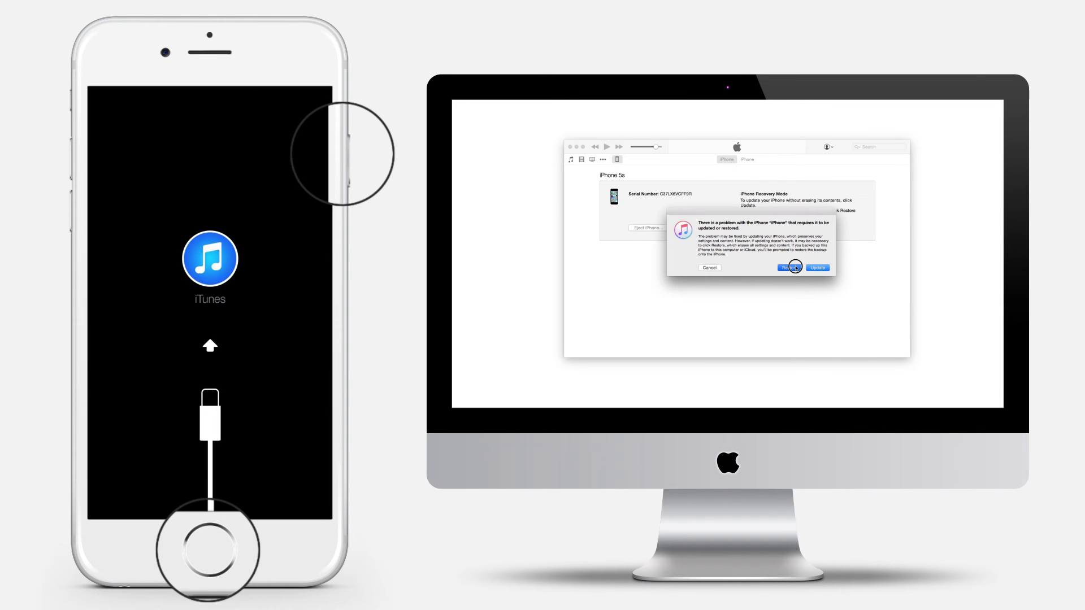
Choose Restore and Update for the iPhone 5s, skip the release notes, and agree to the license
click(790, 268)
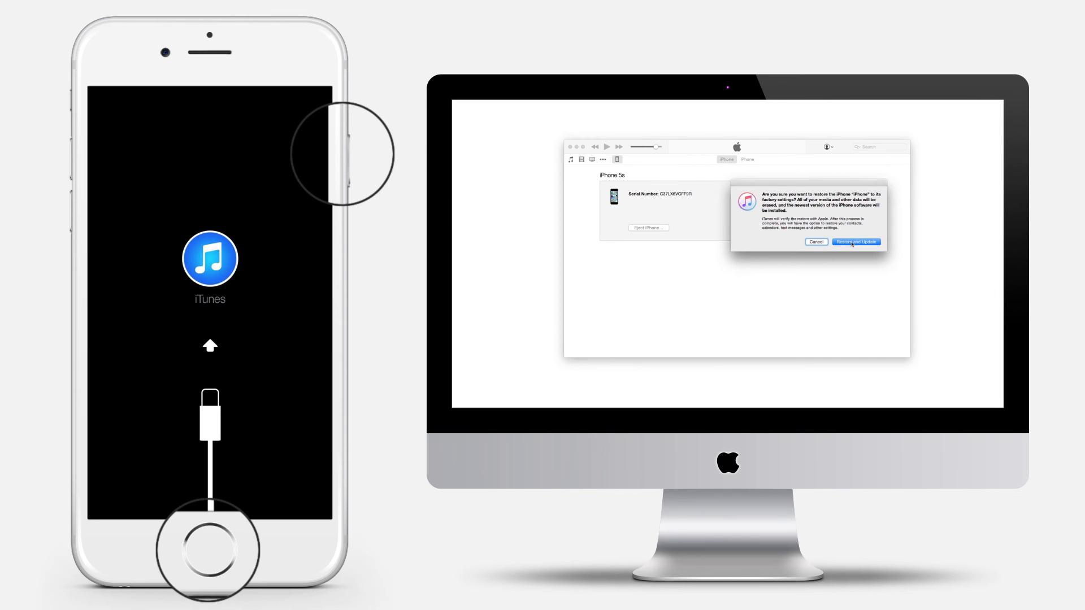
click(856, 242)
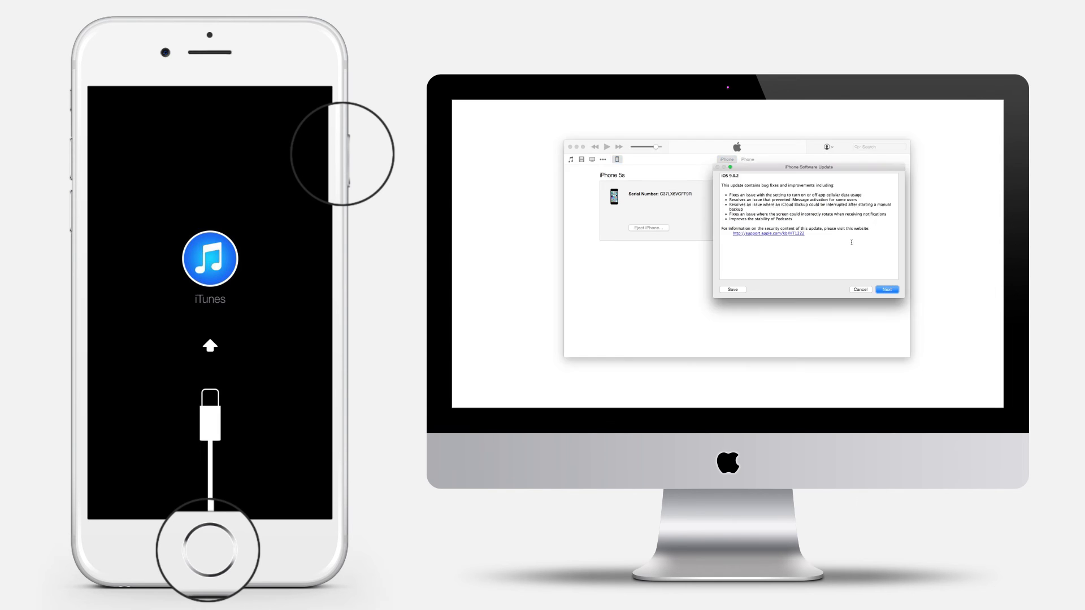
click(887, 289)
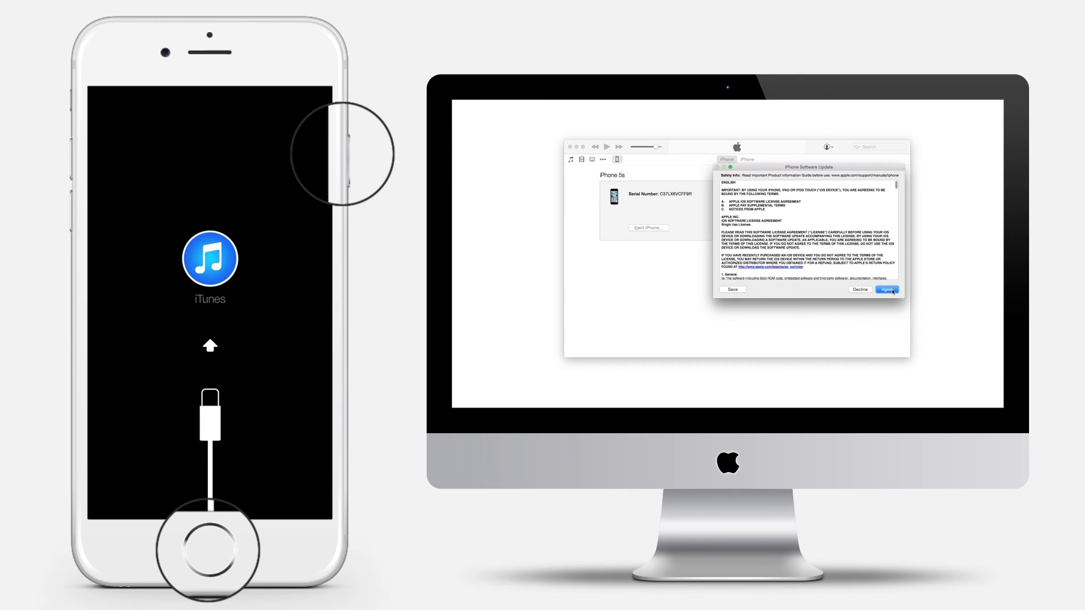
click(887, 289)
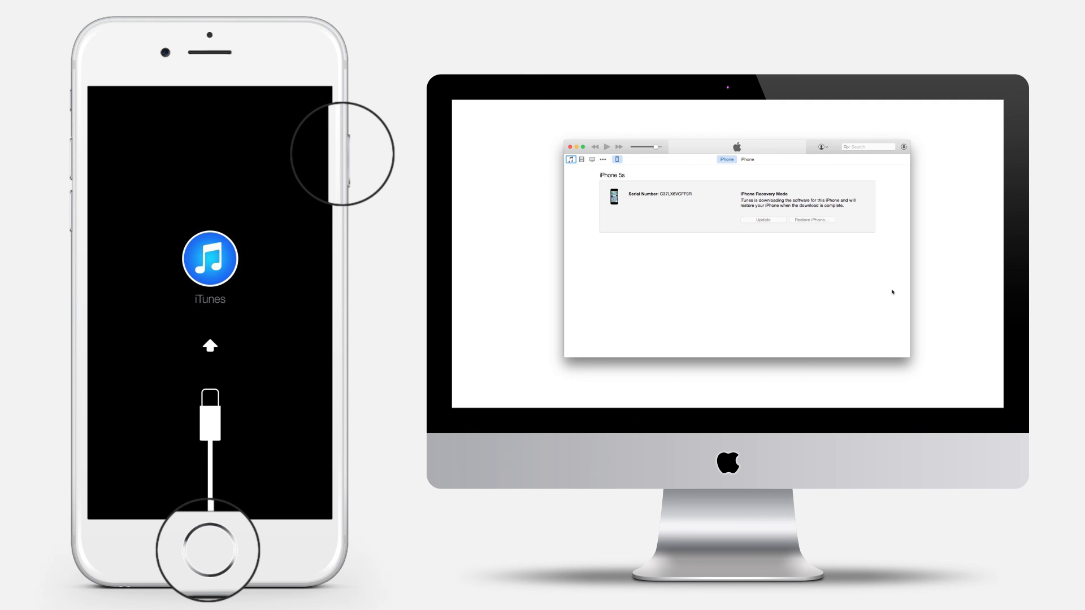
Show the Downloads popover with the iPhone Software Update's progress and time remaining
click(903, 147)
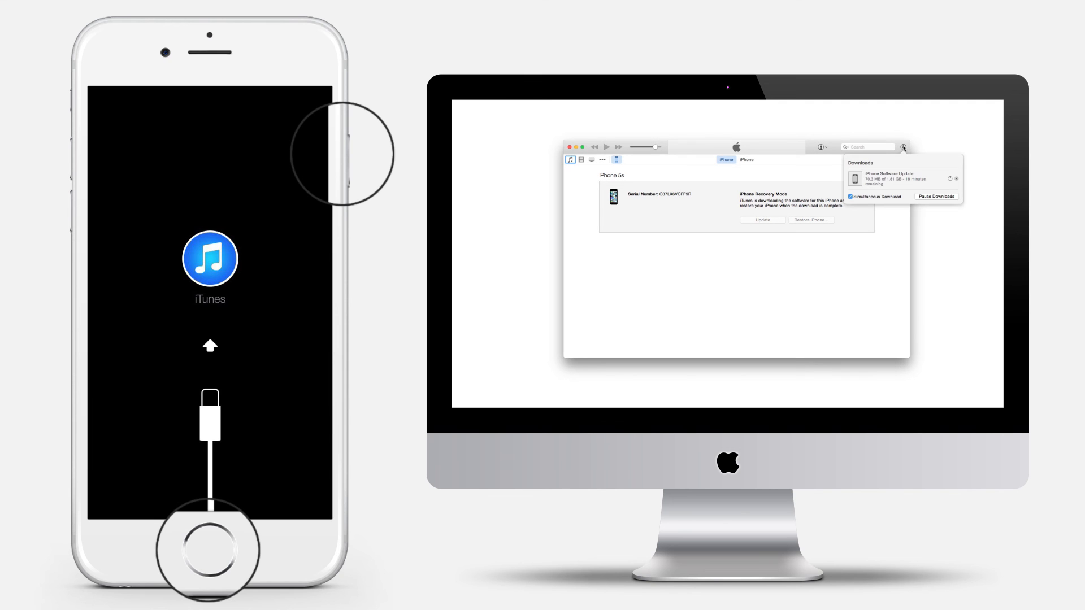